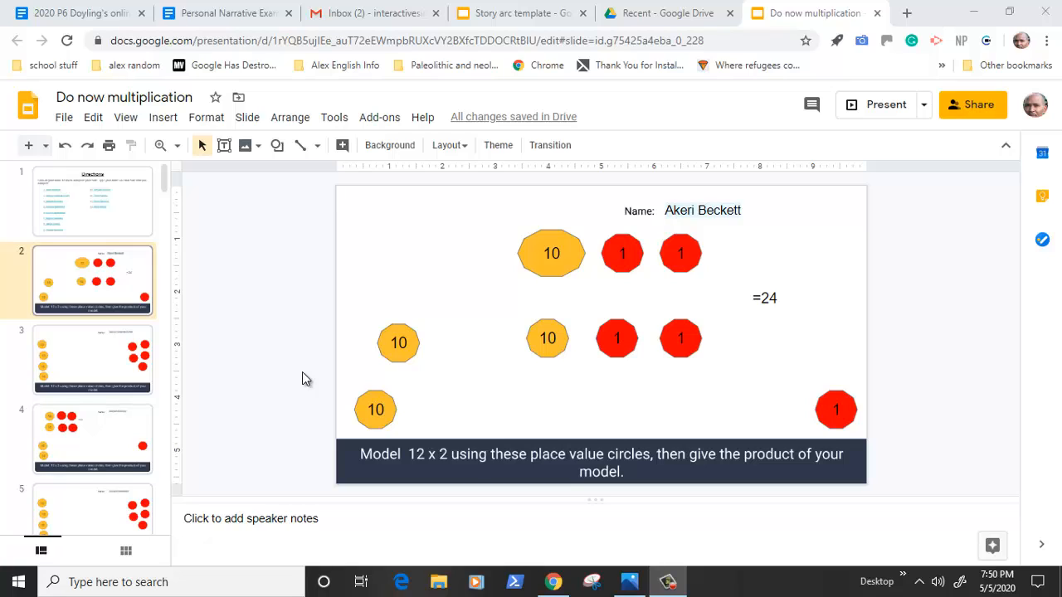
{"action": "mouse_move", "coordinate": [262, 365]}
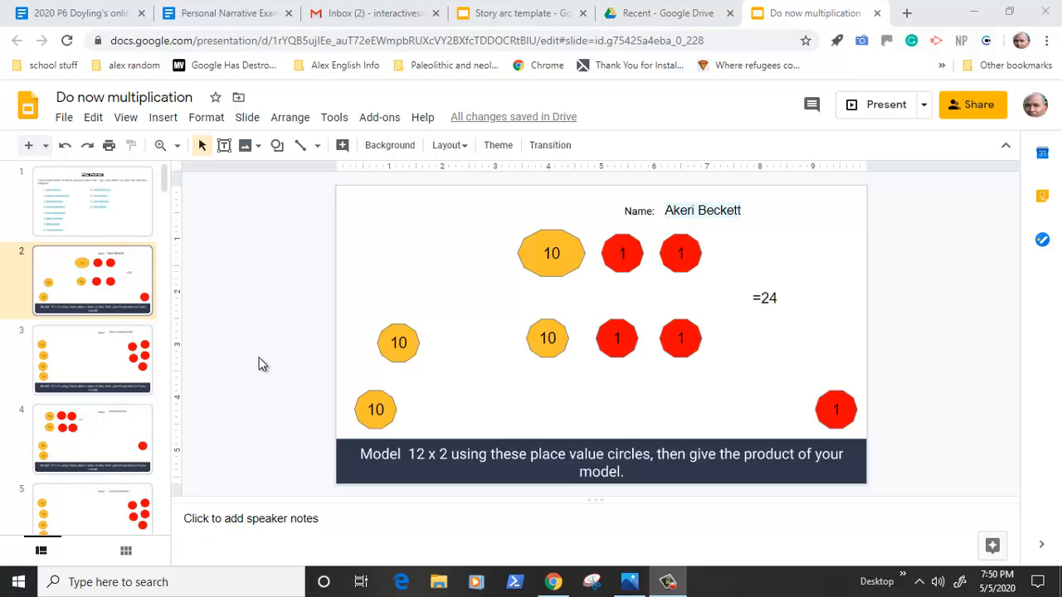
{"action": "mouse_move", "coordinate": [551, 268]}
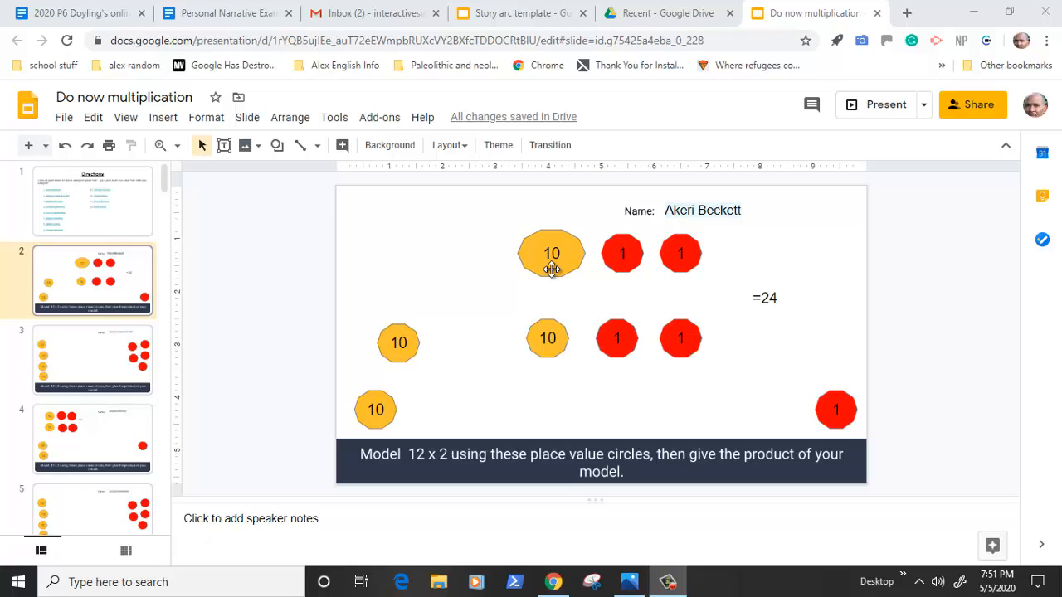
{"action": "mouse_move", "coordinate": [554, 279]}
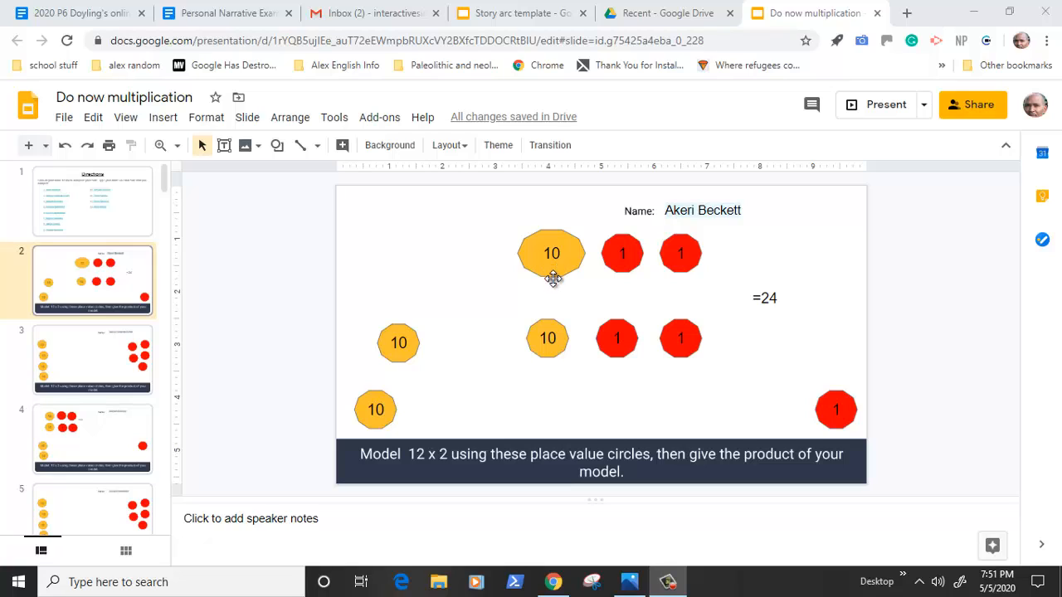
{"action": "mouse_move", "coordinate": [531, 284]}
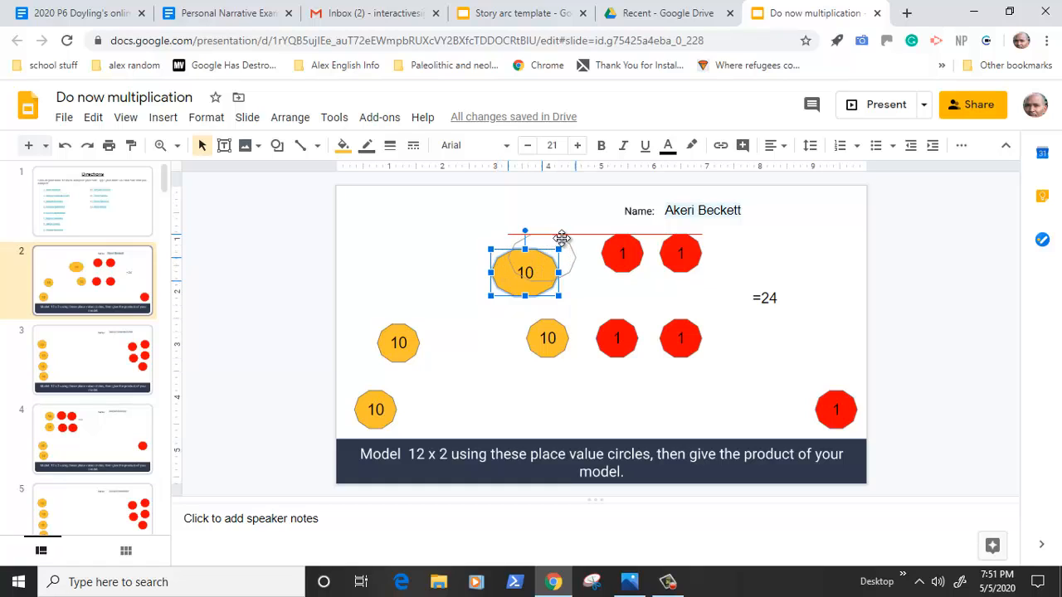
Nudge the top orange 10 circle slightly left on the multiplication slide
{"action": "left_click_drag", "start_coordinate": [524, 272], "coordinate": [541, 257]}
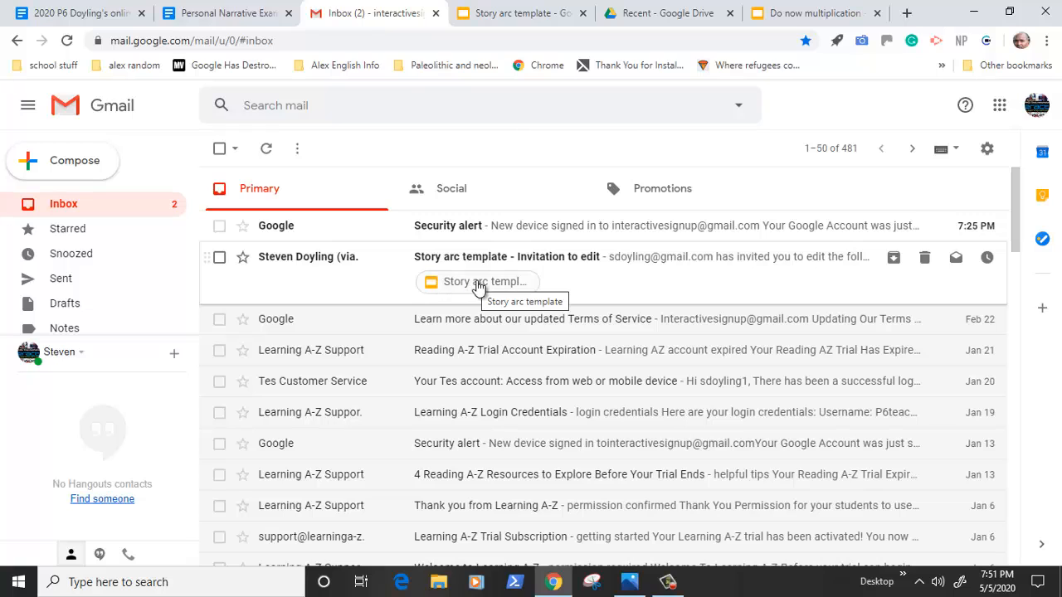
{"action": "mouse_move", "coordinate": [560, 292]}
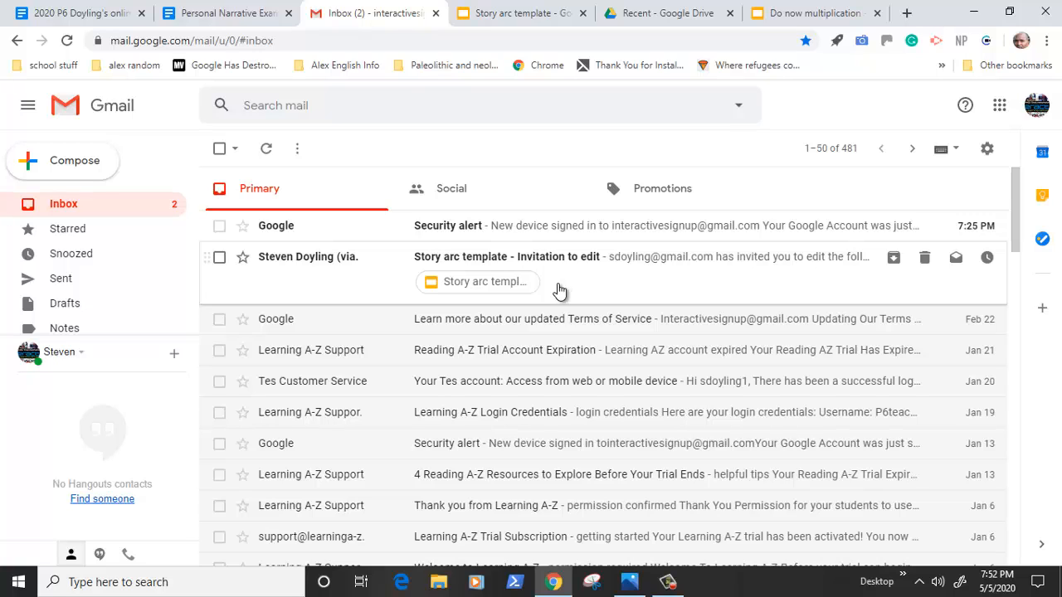
{"action": "mouse_move", "coordinate": [498, 286]}
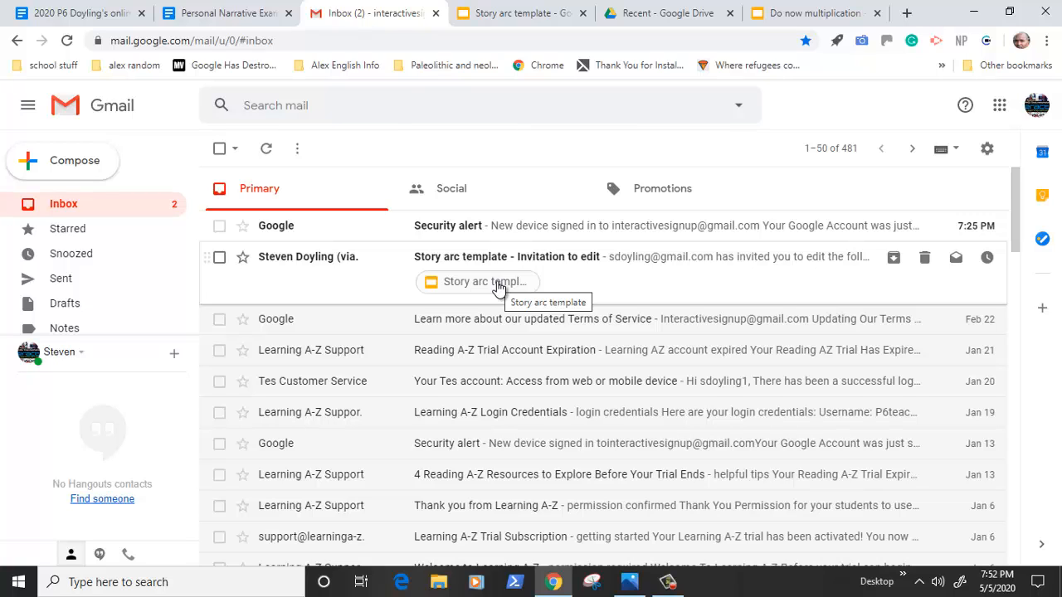
{"action": "mouse_move", "coordinate": [560, 289]}
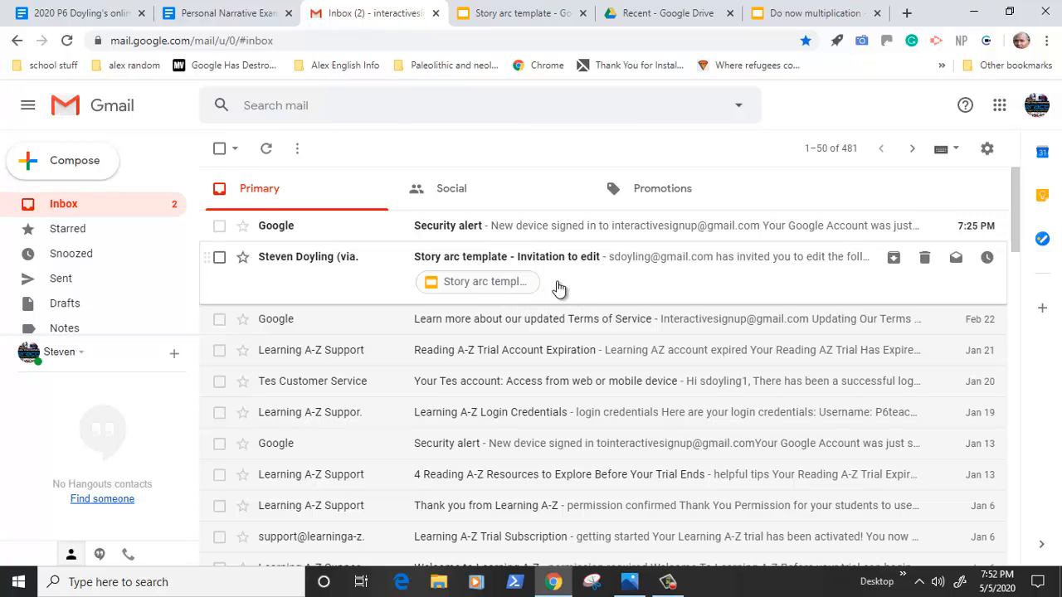
{"action": "mouse_move", "coordinate": [580, 294]}
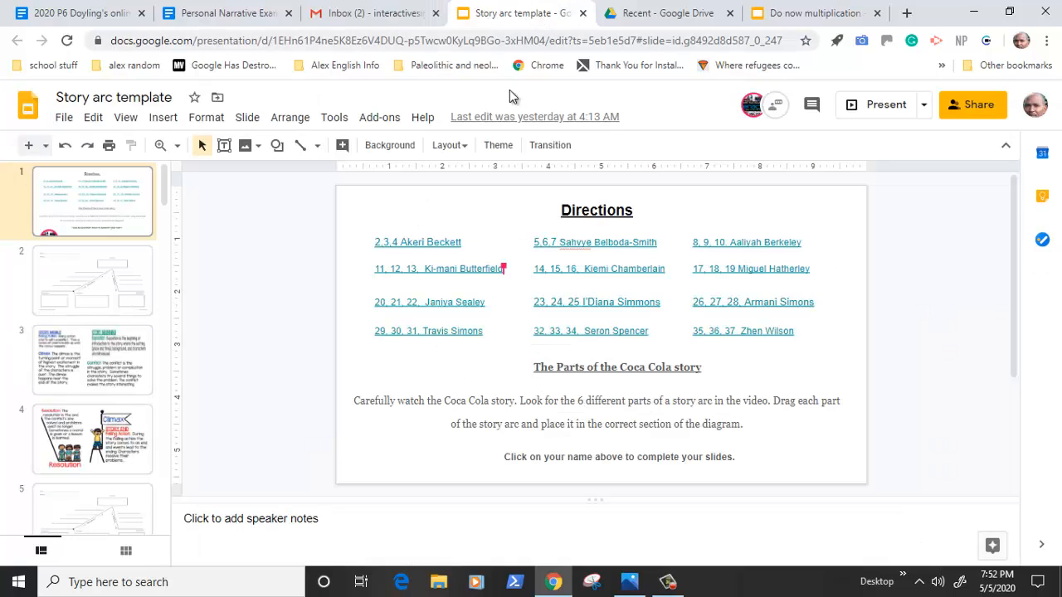
{"action": "mouse_move", "coordinate": [255, 259]}
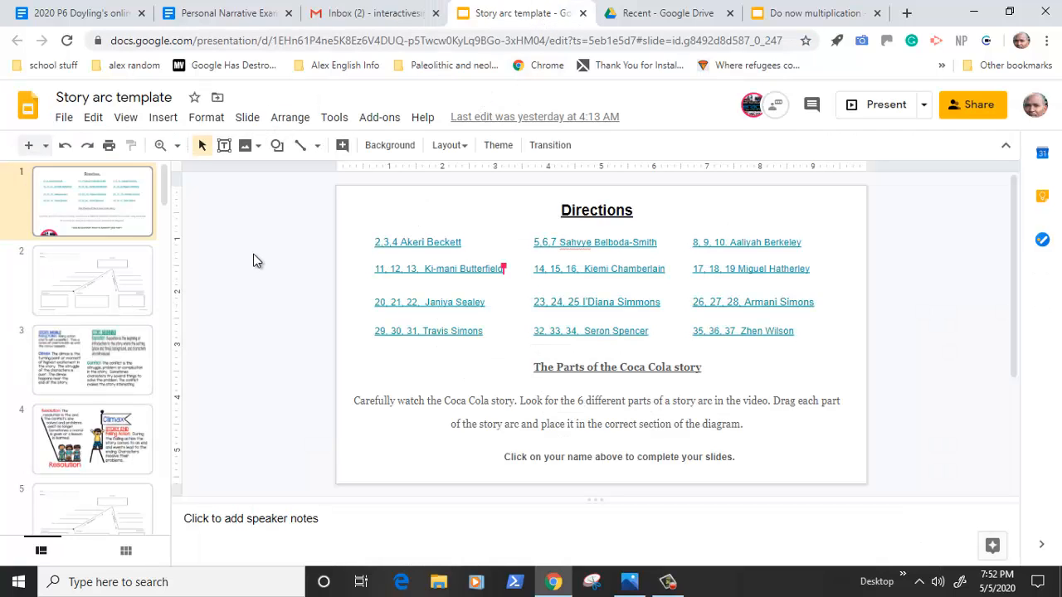
{"action": "mouse_move", "coordinate": [262, 262]}
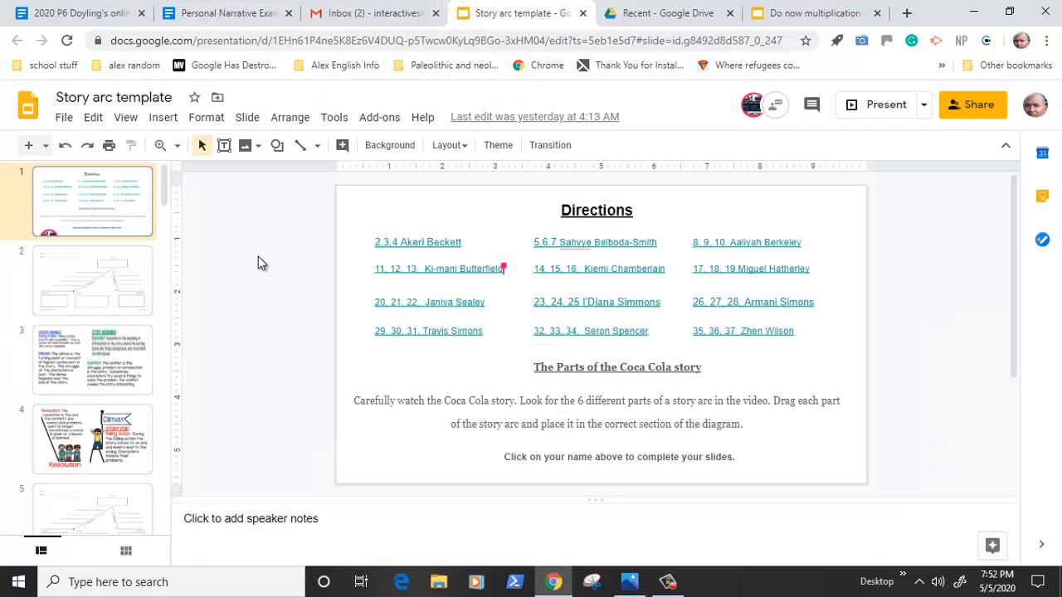
{"action": "mouse_move", "coordinate": [740, 136]}
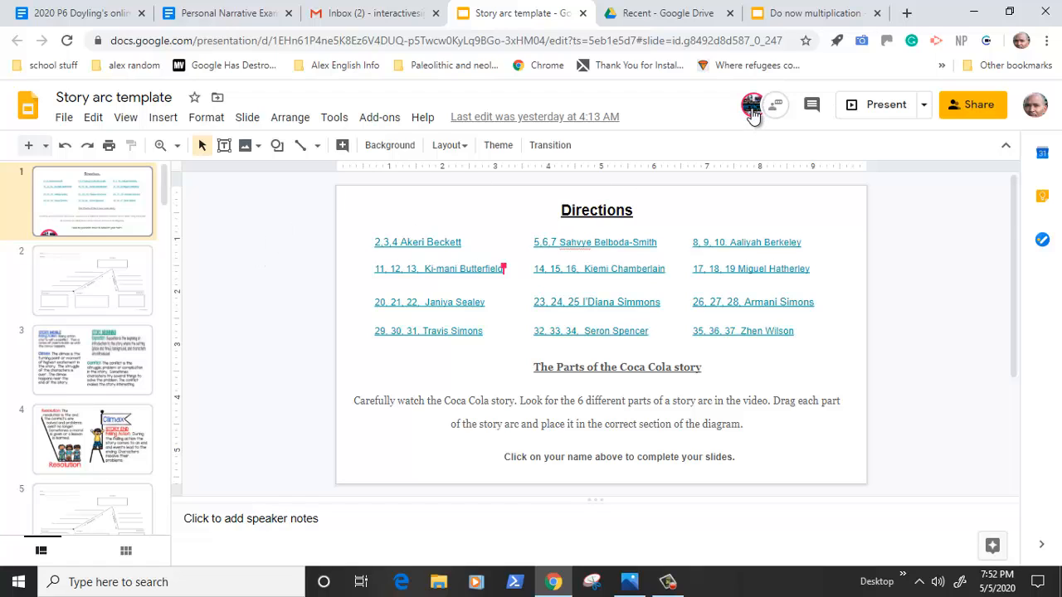
{"action": "left_click", "coordinate": [750, 104]}
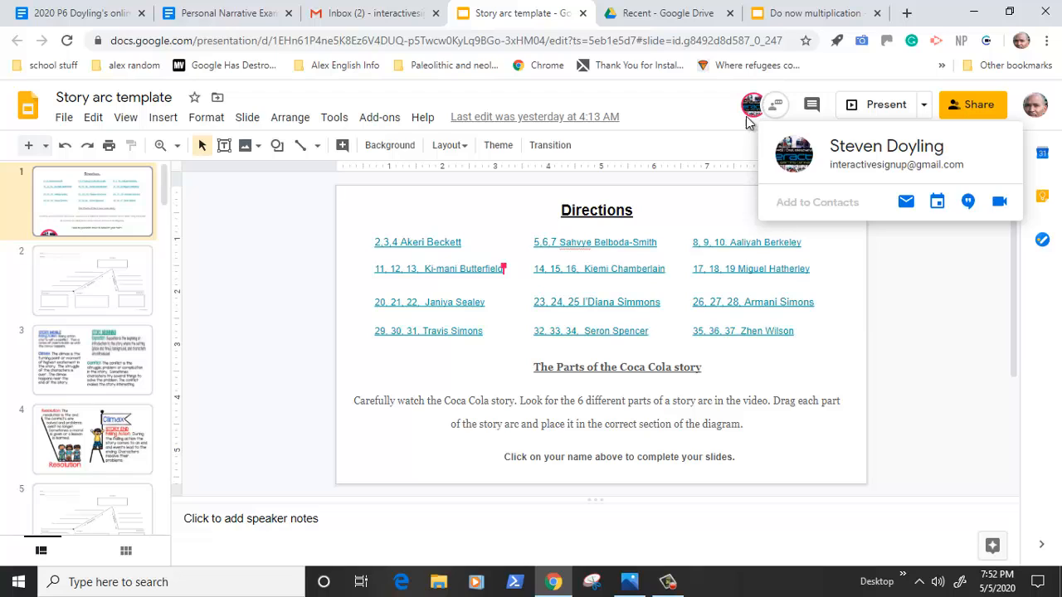
{"action": "mouse_move", "coordinate": [745, 123]}
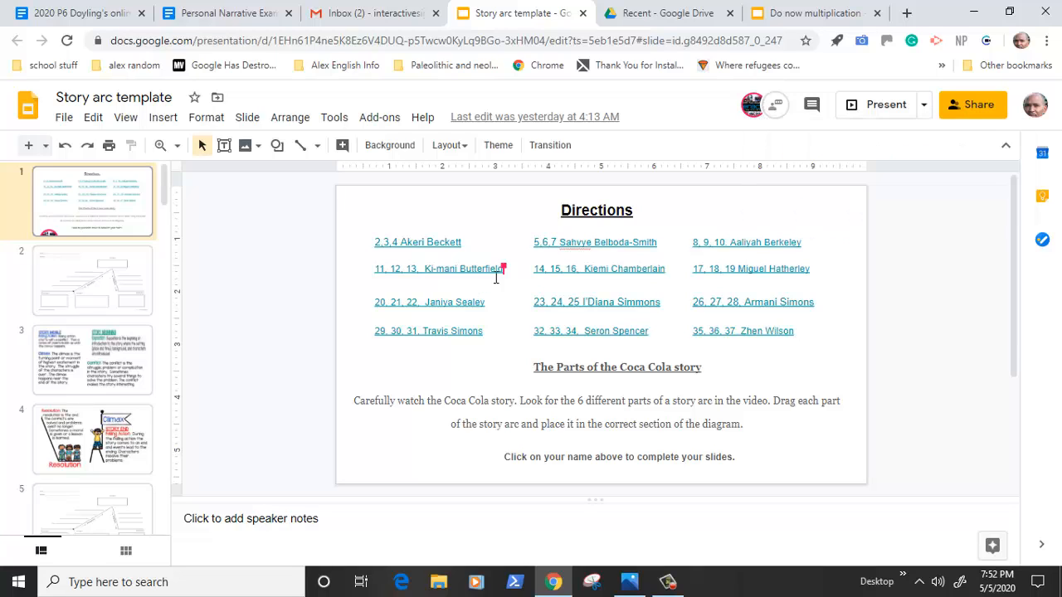
{"action": "mouse_move", "coordinate": [505, 309]}
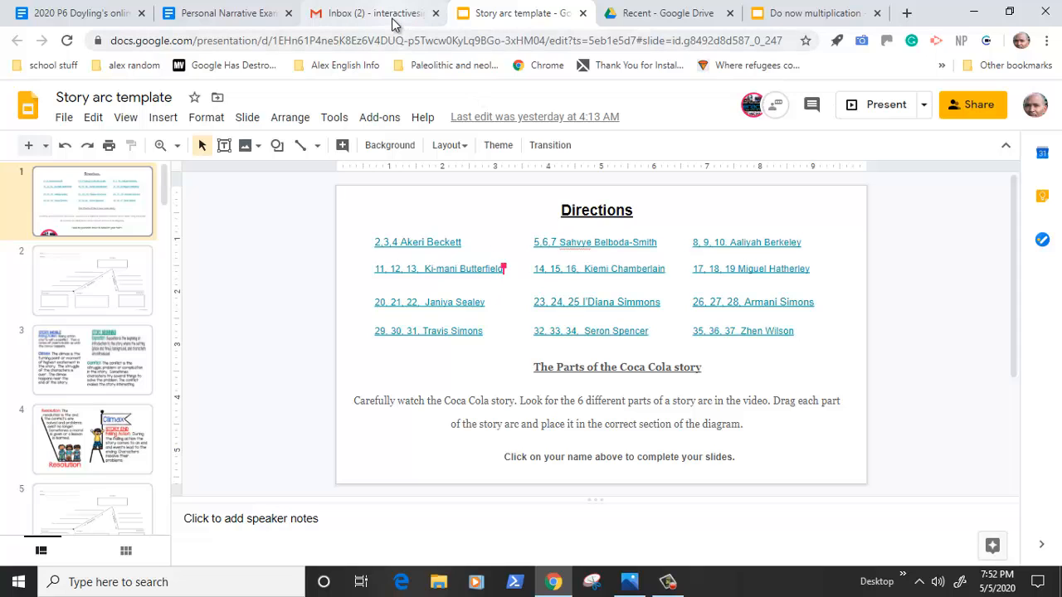
Switch to the Gmail inbox showing the Story arc template edit invitation
{"action": "left_click", "coordinate": [368, 14]}
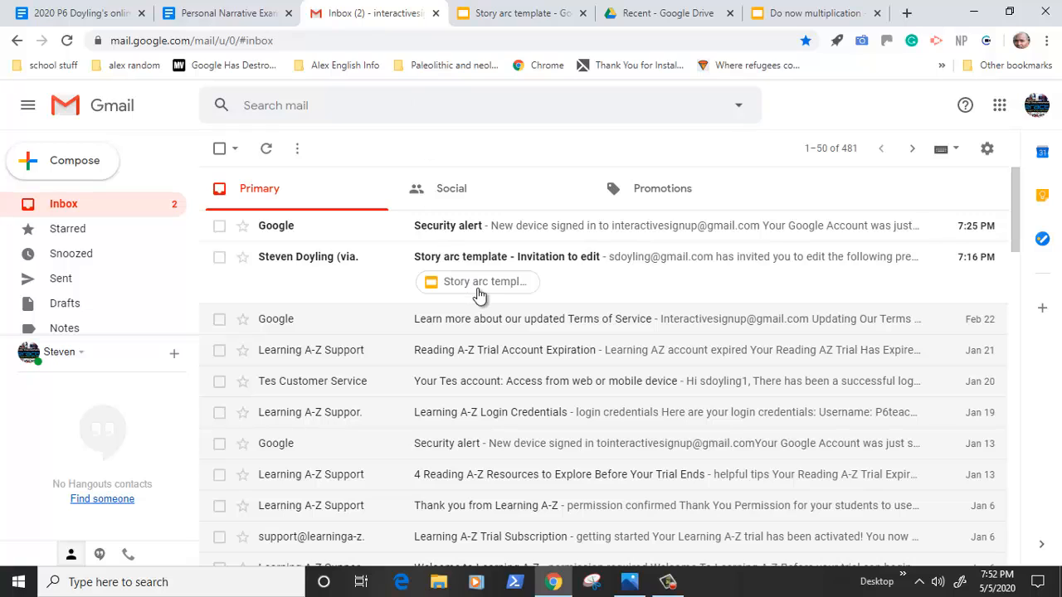
{"action": "mouse_move", "coordinate": [479, 290]}
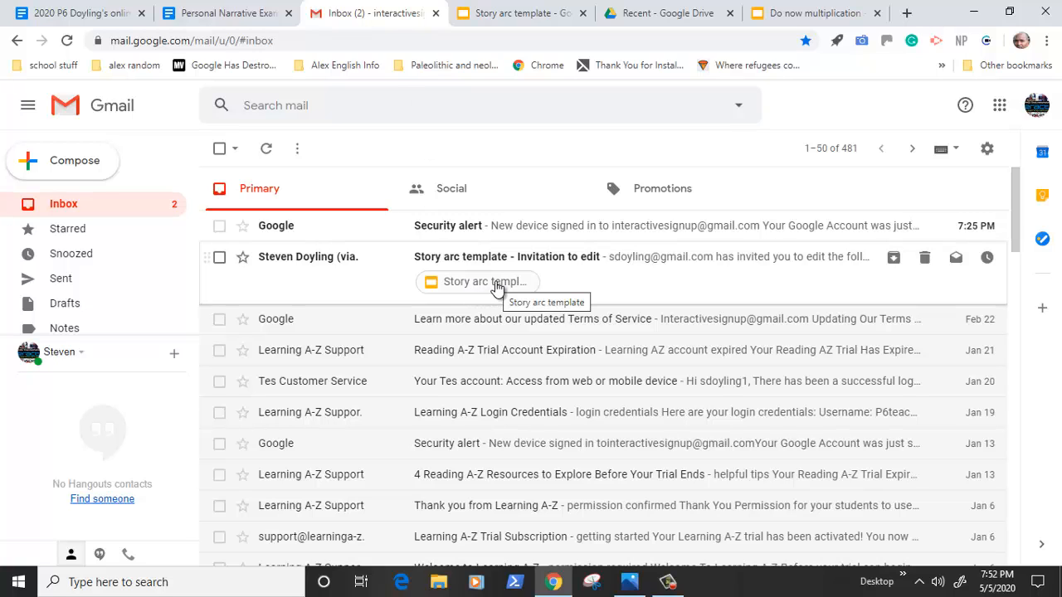
{"action": "mouse_move", "coordinate": [506, 258]}
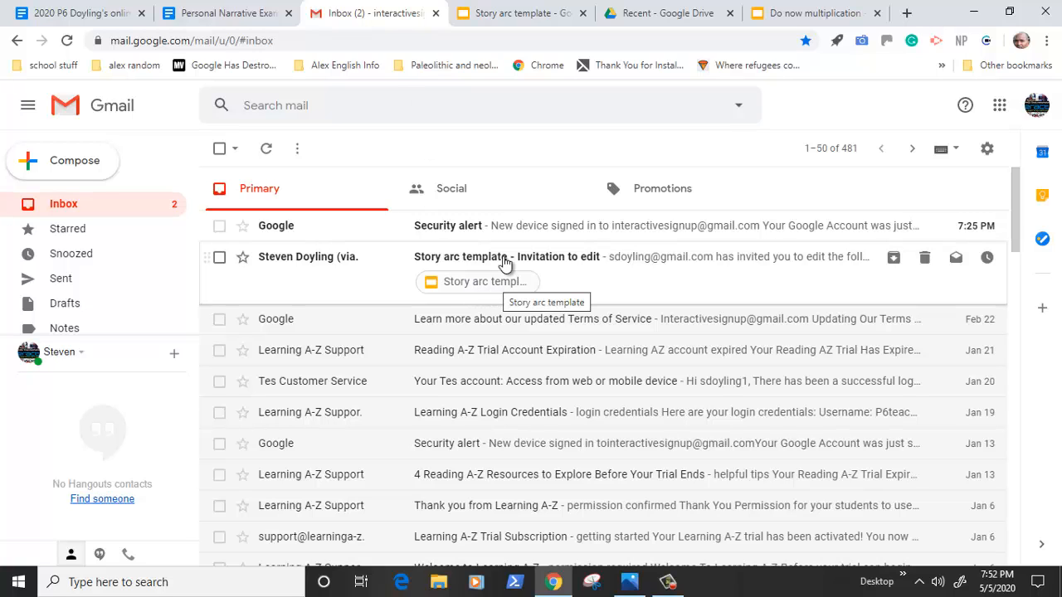
{"action": "mouse_move", "coordinate": [517, 13]}
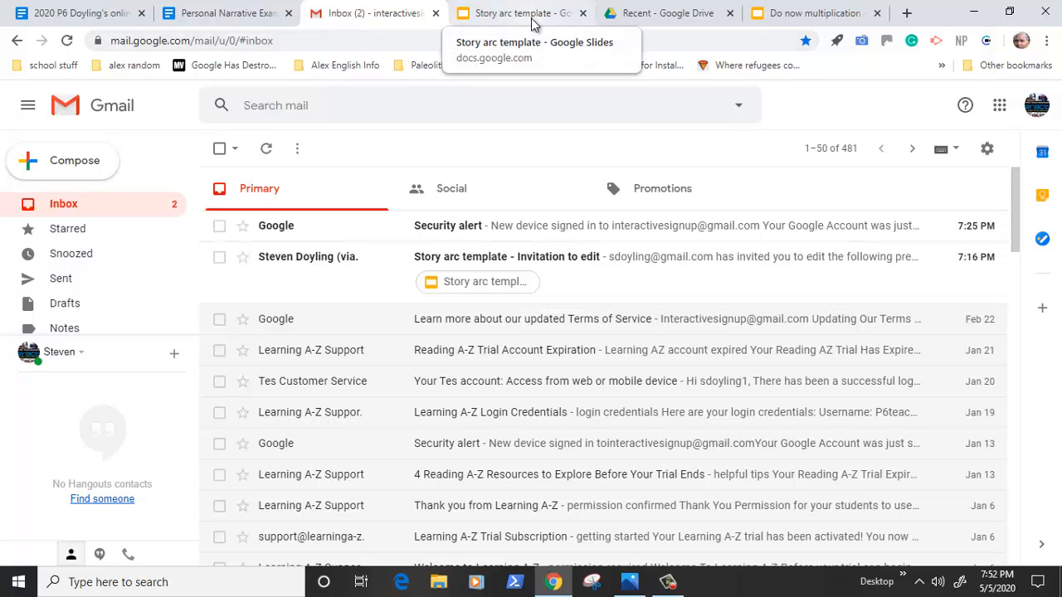
Switch back to the Story arc template presentation's Directions slide
{"action": "left_click", "coordinate": [514, 13]}
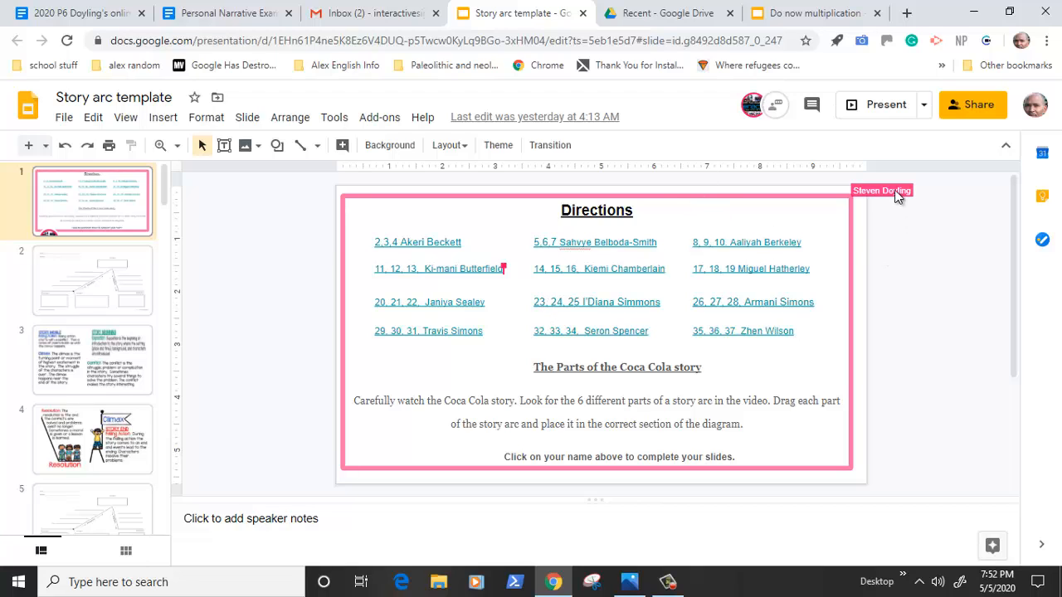
{"action": "mouse_move", "coordinate": [793, 160]}
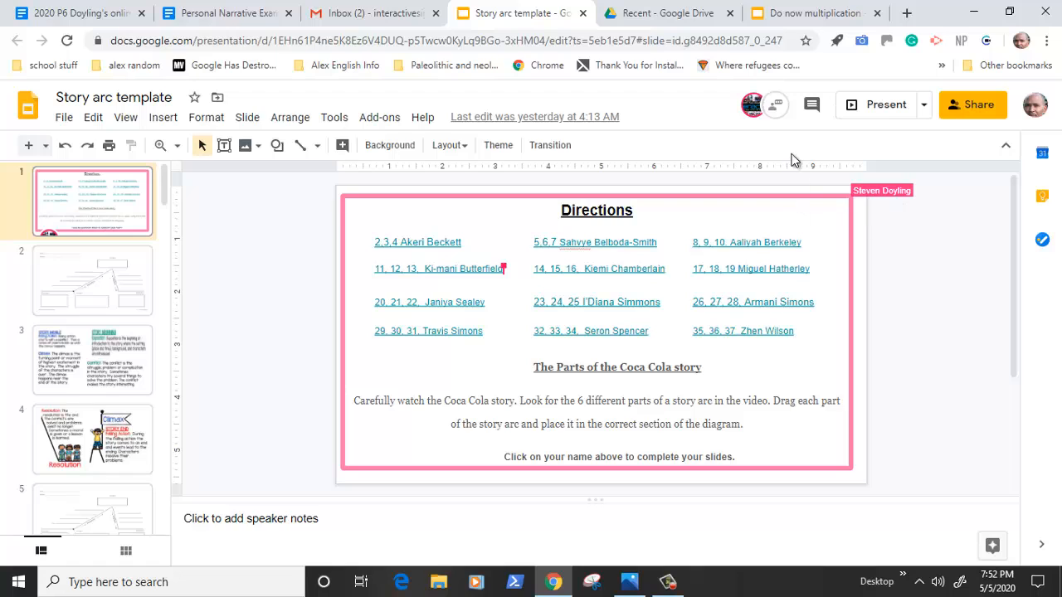
{"action": "mouse_move", "coordinate": [750, 116]}
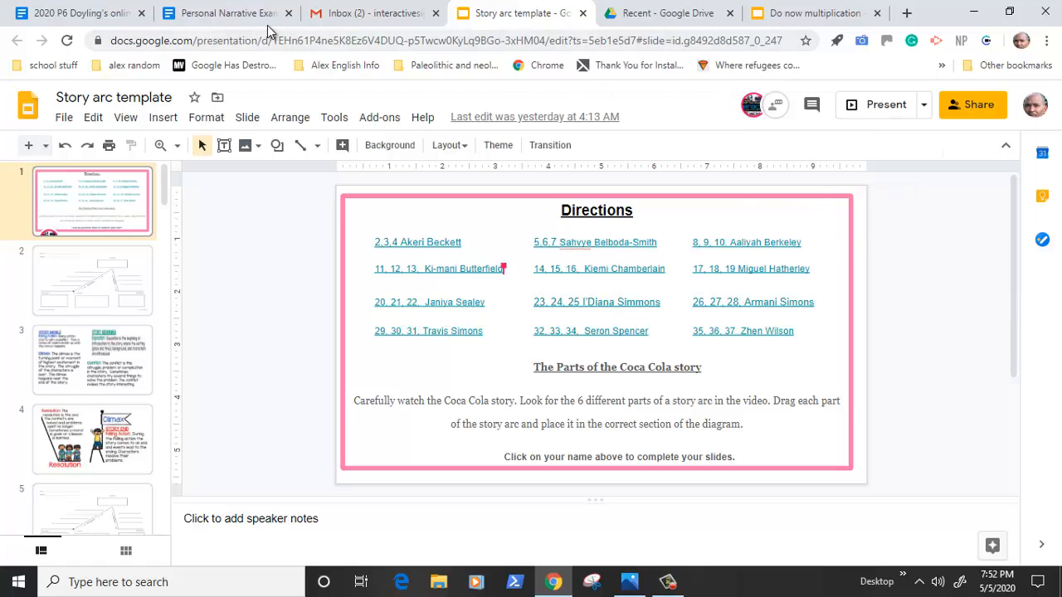
{"action": "mouse_move", "coordinate": [224, 13]}
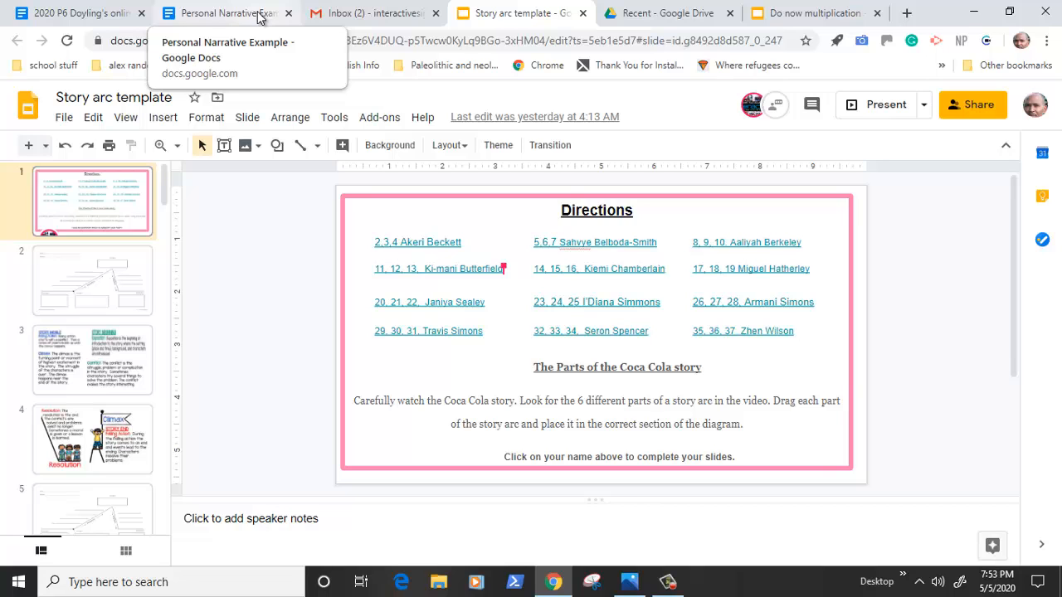
Switch to the Personal Narrative Example doc with the Mashed Potato Pizza story
{"action": "left_click", "coordinate": [224, 13]}
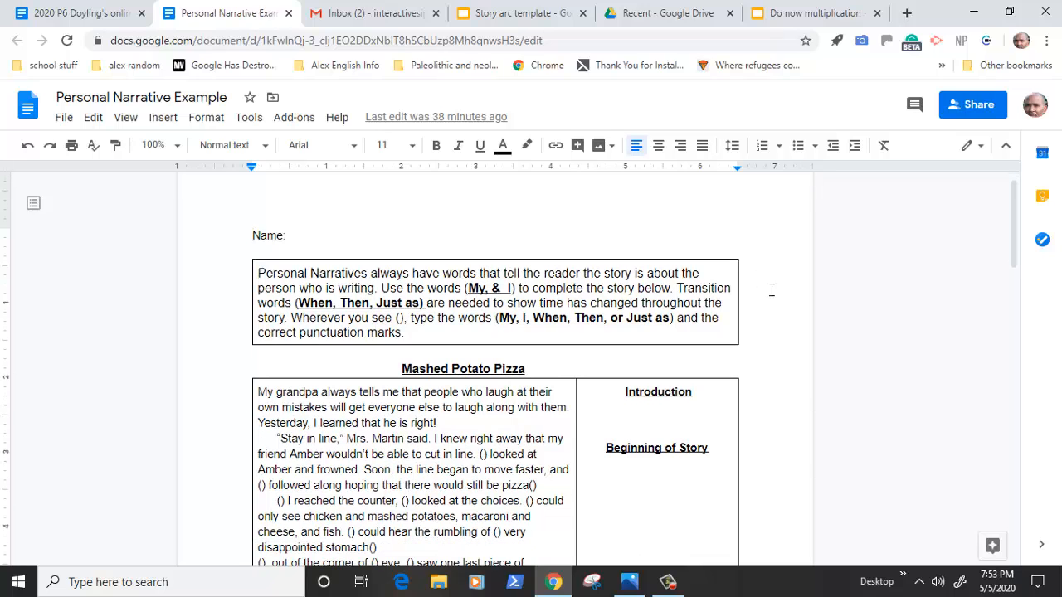
{"action": "mouse_move", "coordinate": [786, 295]}
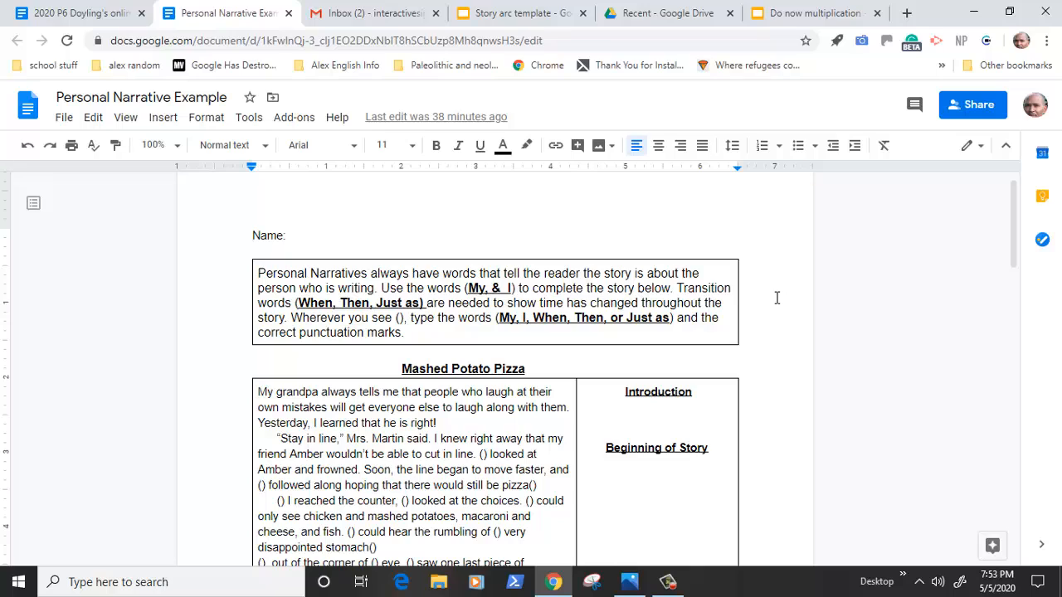
{"action": "mouse_move", "coordinate": [733, 334]}
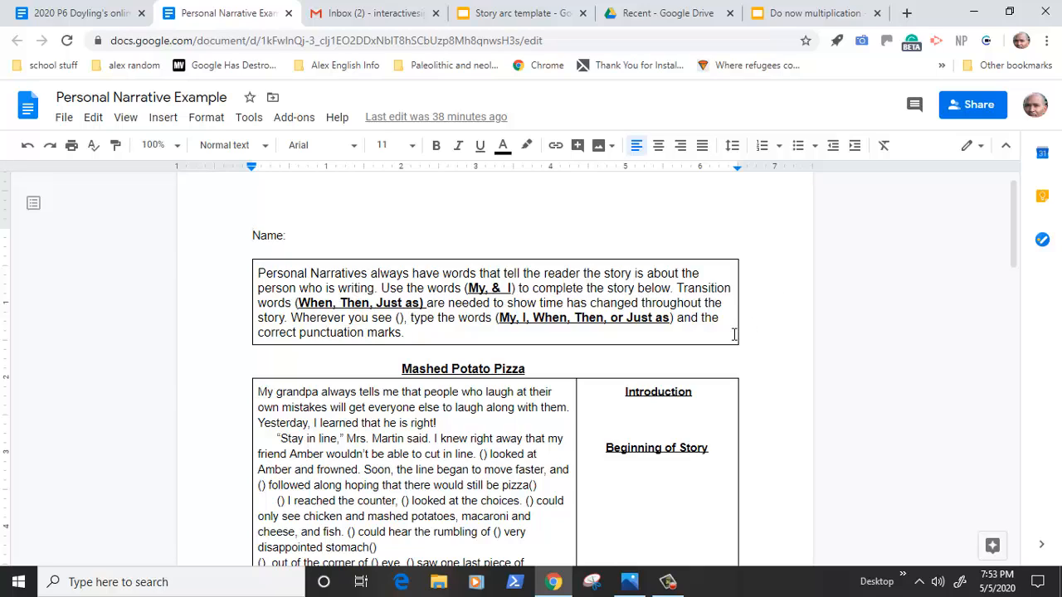